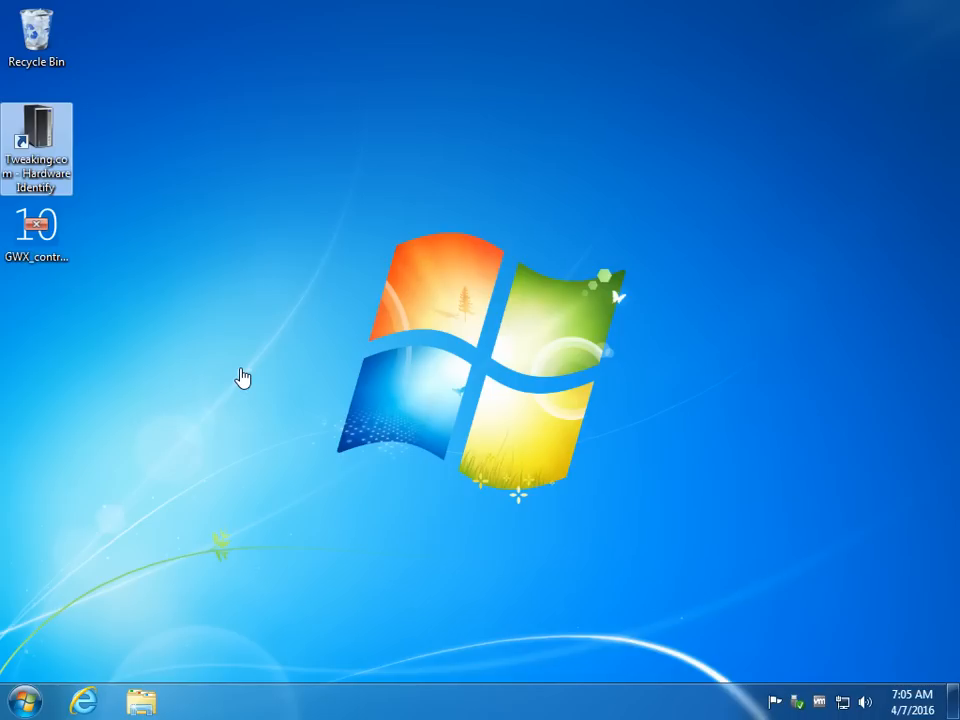
{"action": "mouse_move", "coordinate": [130, 260]}
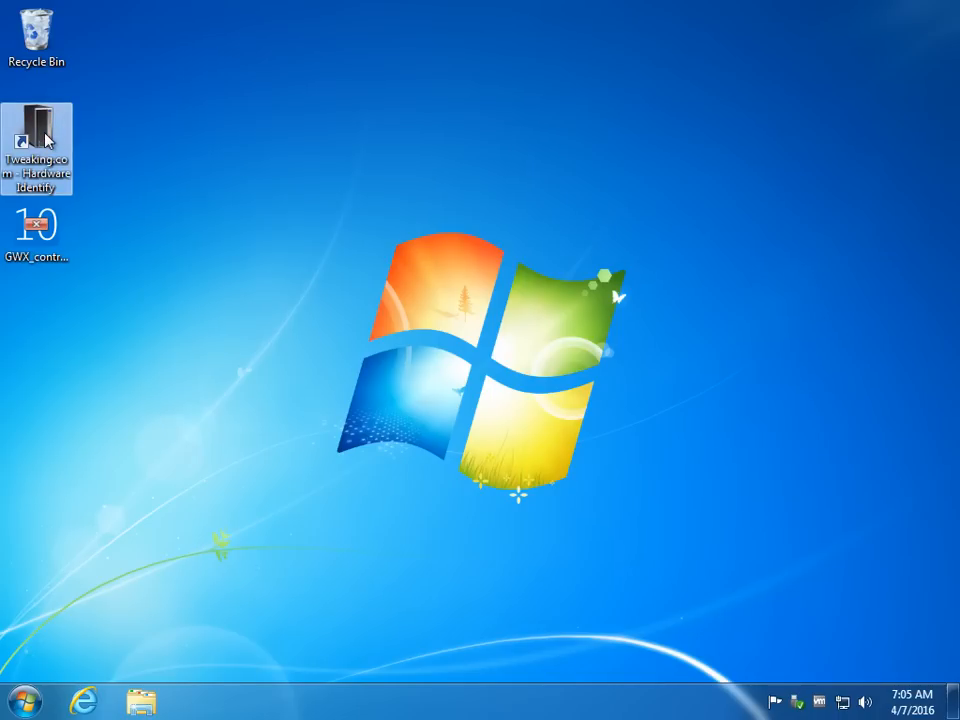
Launch Hardware Identify from the desktop and scroll the 183-device All Hardware list toward its USB and VMware entries
{"action": "double_click", "coordinate": [36, 138]}
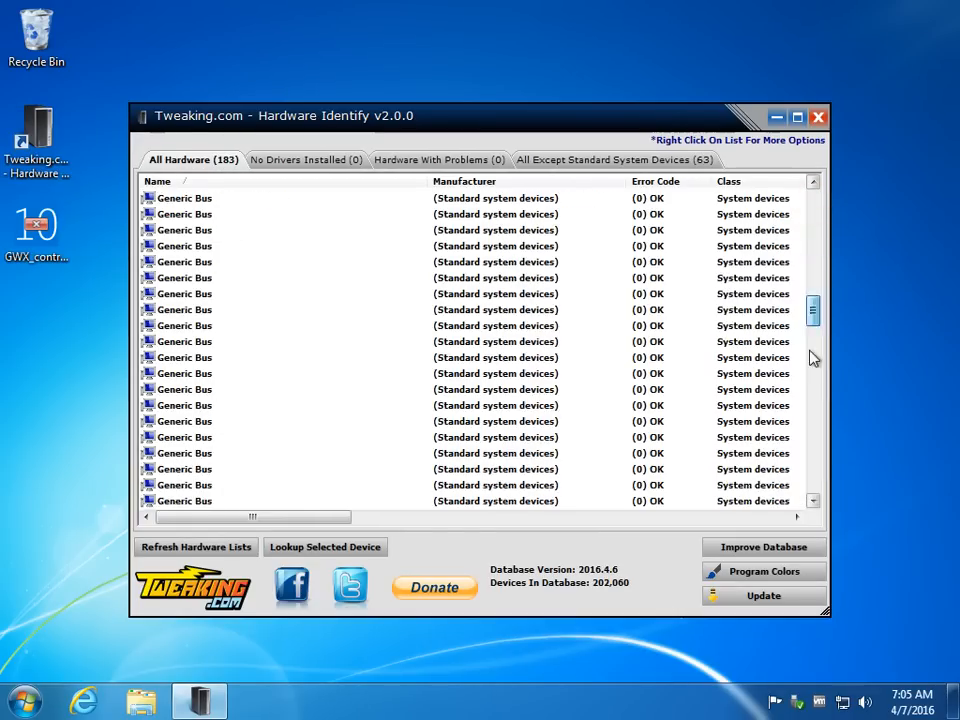
{"action": "scroll", "scroll_direction": "down", "scroll_amount": 3}
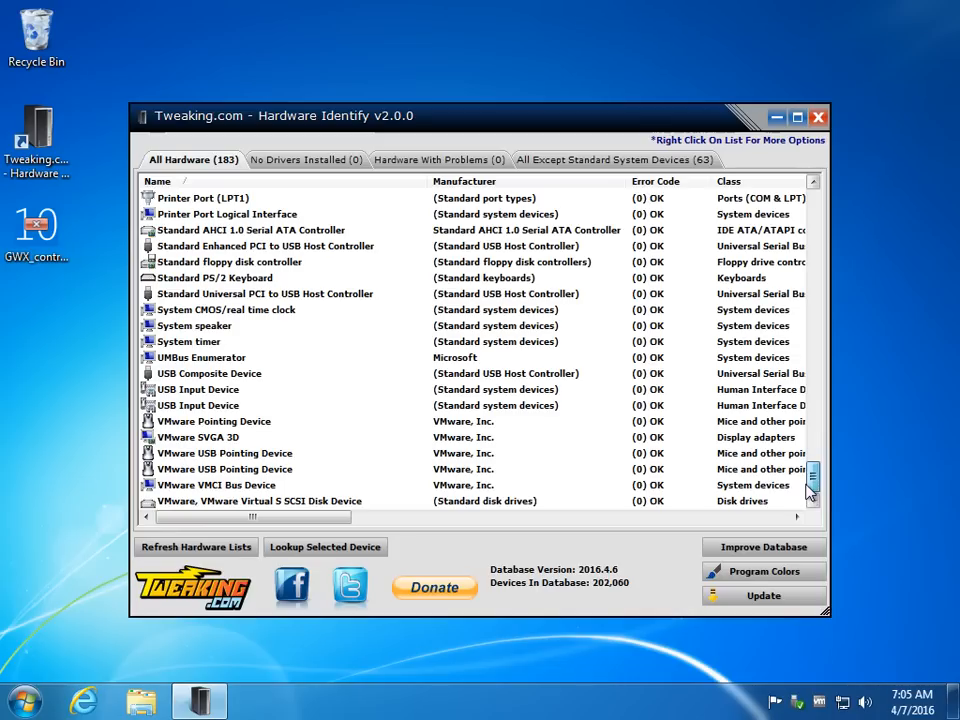
{"action": "mouse_move", "coordinate": [388, 264]}
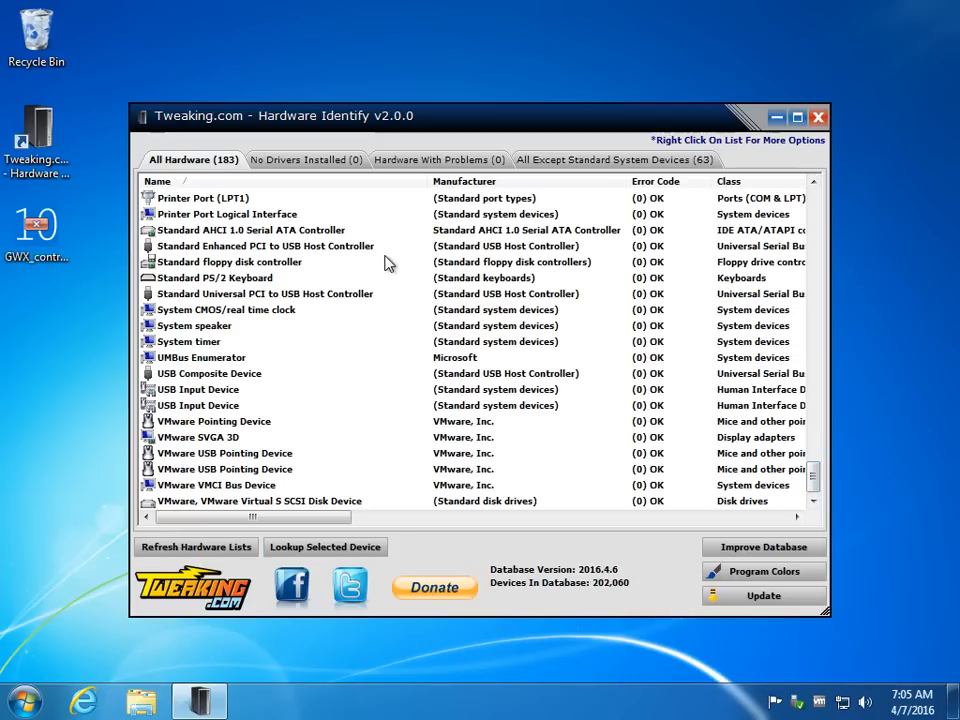
Switch to the 63-entry All Except Standard System Devices list and scroll down to its VMware disk device
{"action": "left_click", "coordinate": [614, 160]}
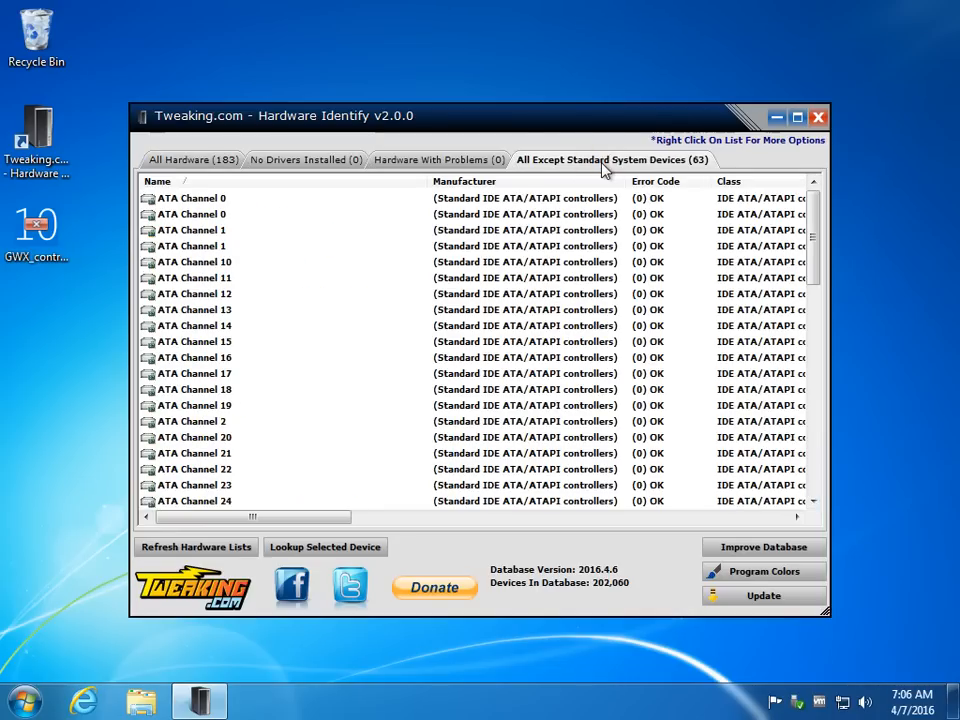
{"action": "scroll", "scroll_direction": "down", "scroll_amount": 3}
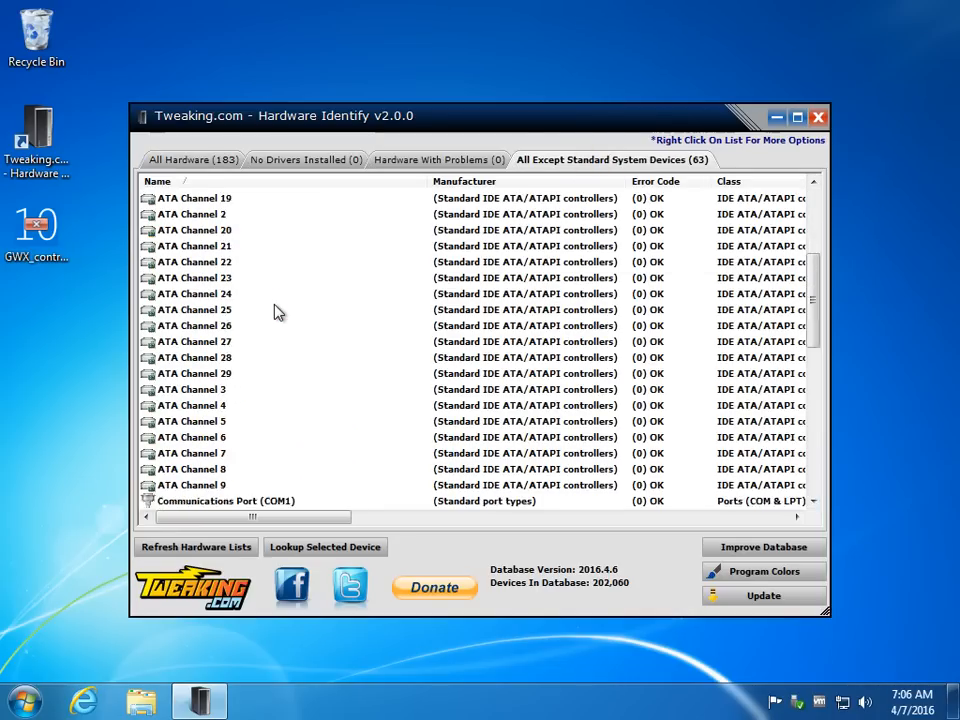
{"action": "scroll", "scroll_direction": "down", "scroll_amount": 3}
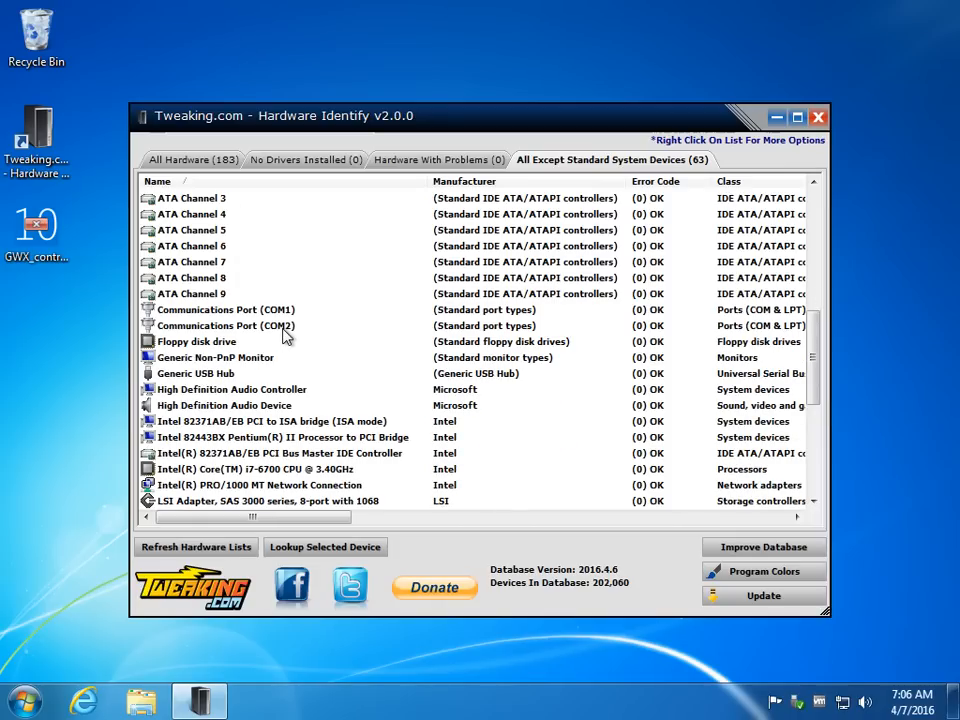
{"action": "scroll", "scroll_direction": "down", "scroll_amount": 3}
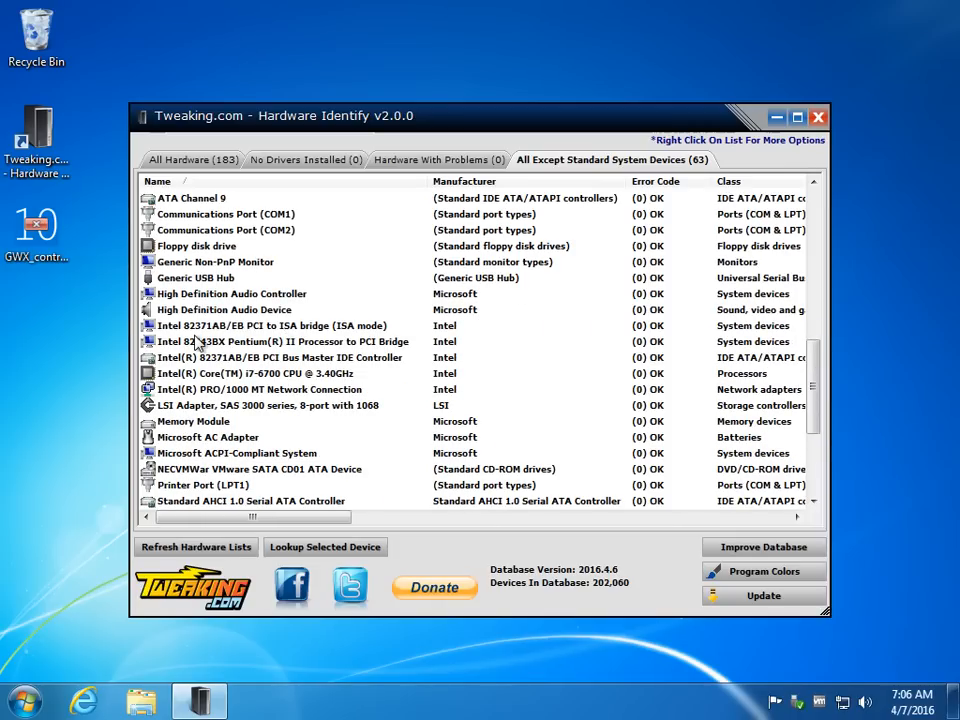
{"action": "mouse_move", "coordinate": [324, 356]}
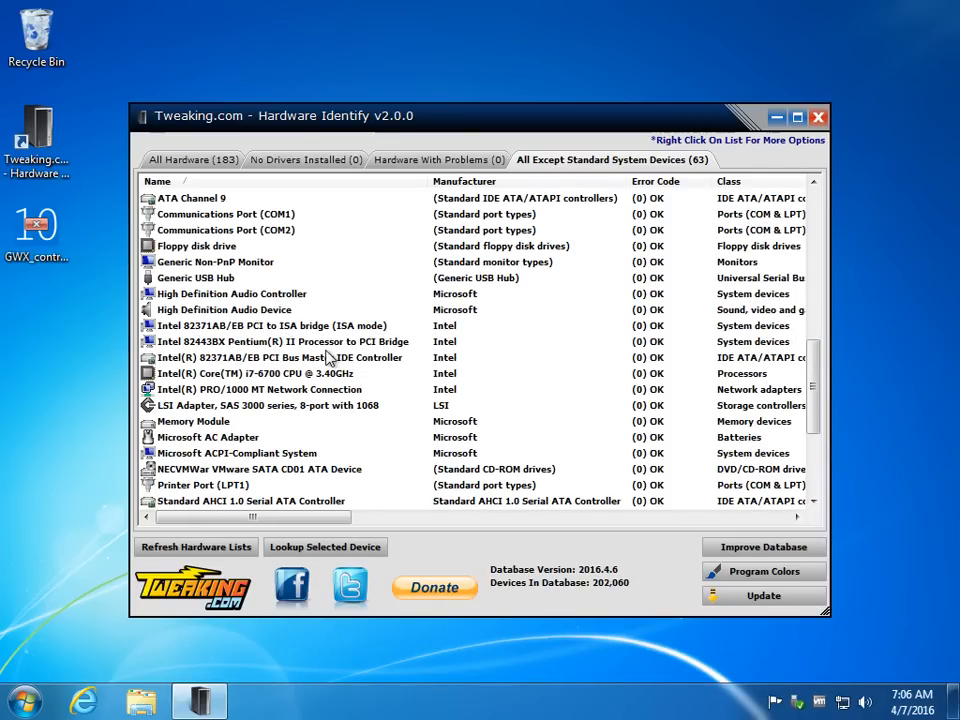
{"action": "scroll", "scroll_direction": "down", "scroll_amount": 3}
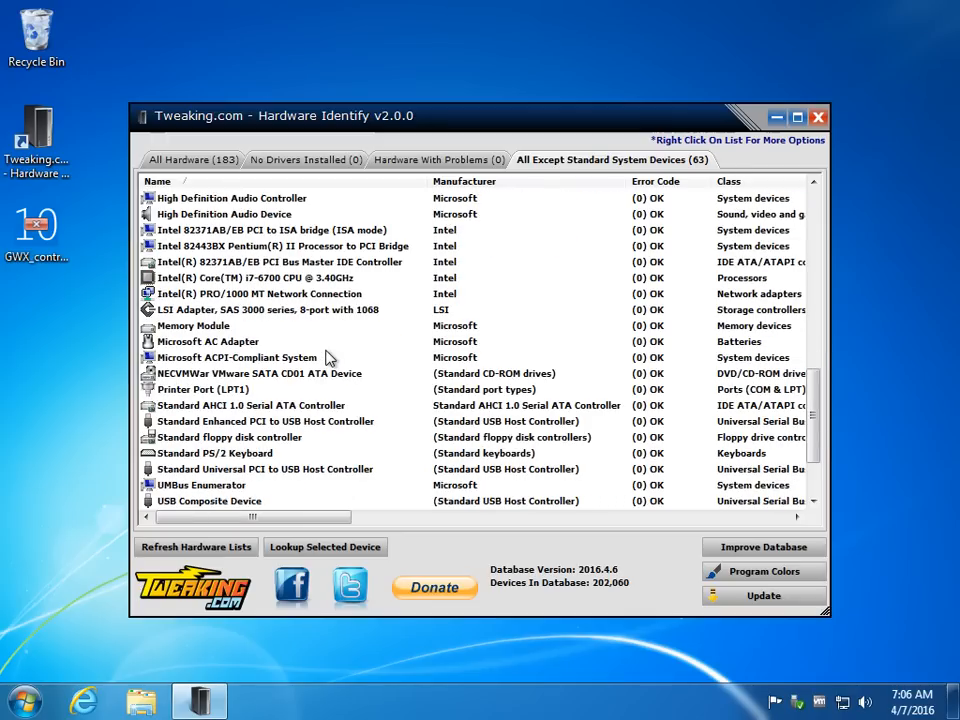
{"action": "scroll", "scroll_direction": "down", "scroll_amount": 3}
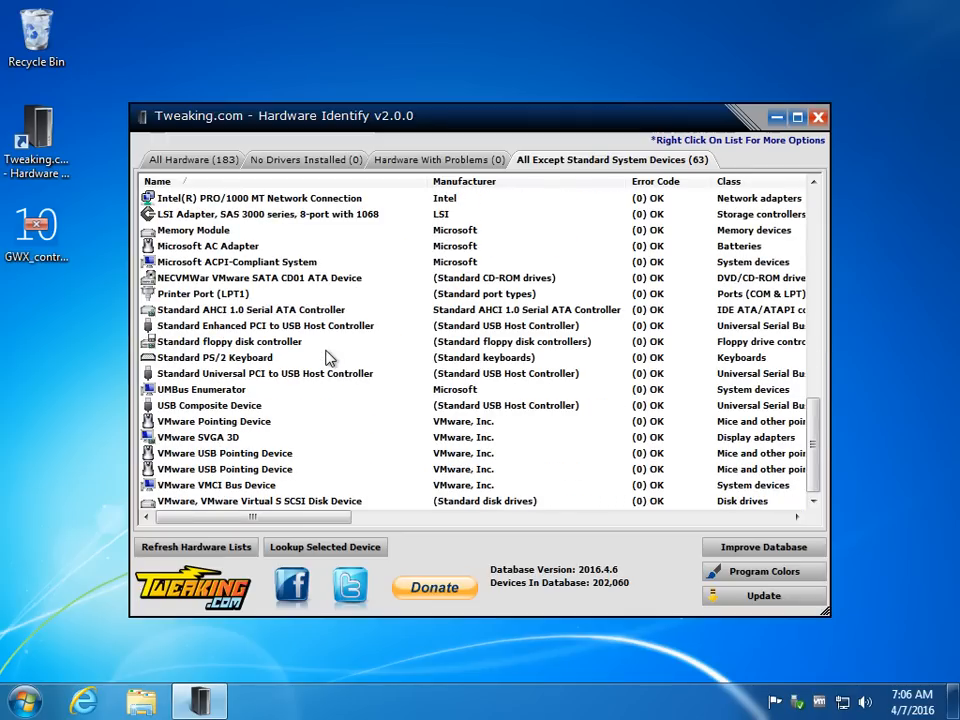
Check the empty No Drivers Installed list, return to the 63-device list and show ATA Channel 0's context menu
{"action": "left_click", "coordinate": [310, 160]}
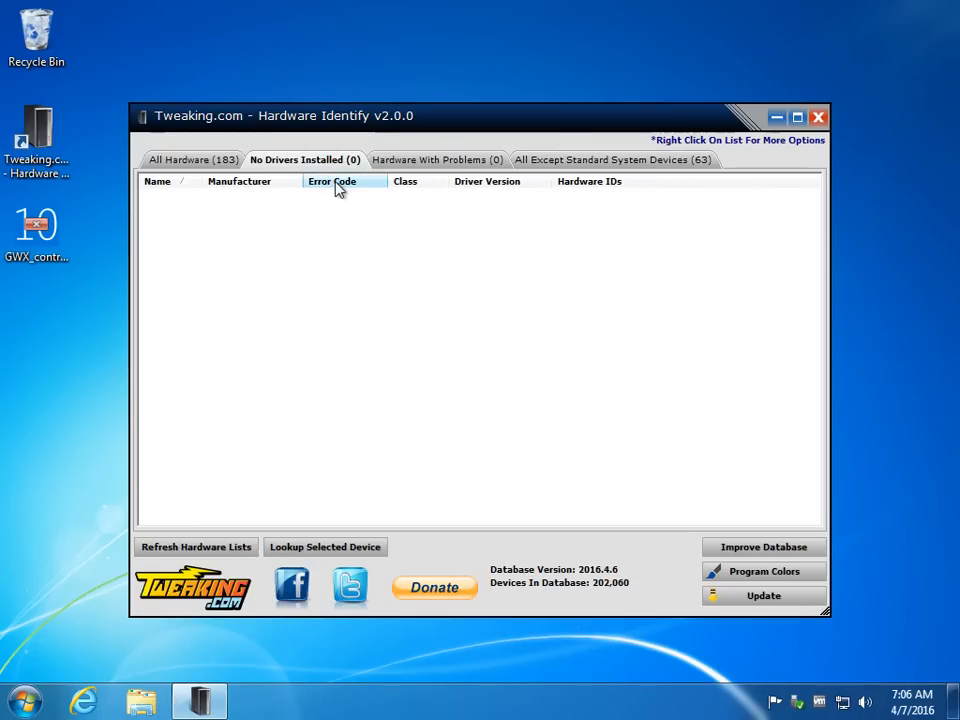
{"action": "mouse_move", "coordinate": [540, 200]}
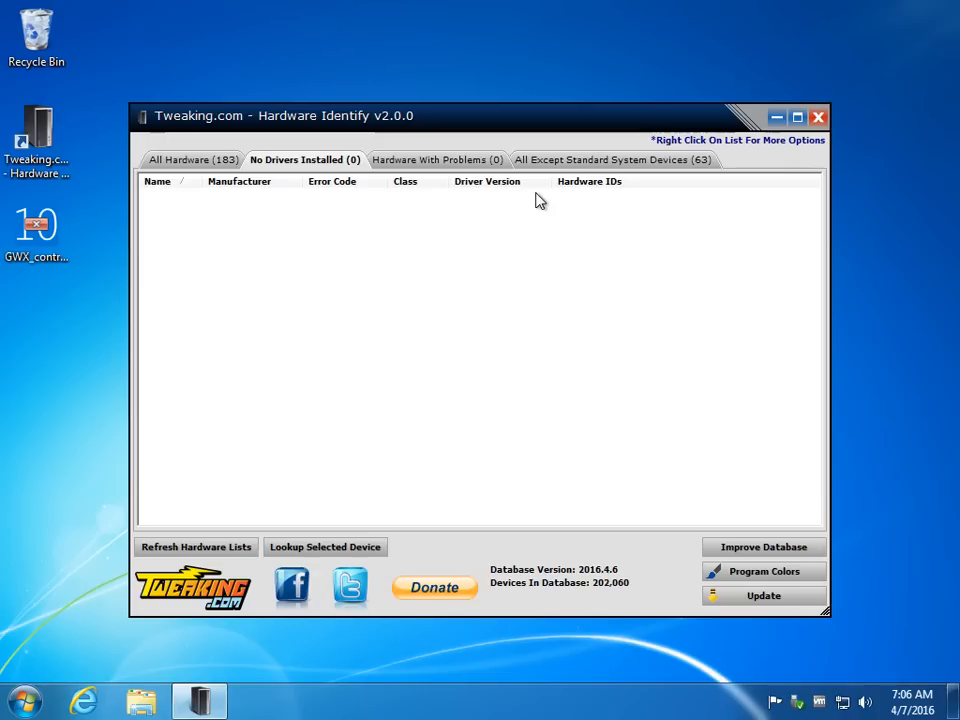
{"action": "left_click", "coordinate": [612, 160]}
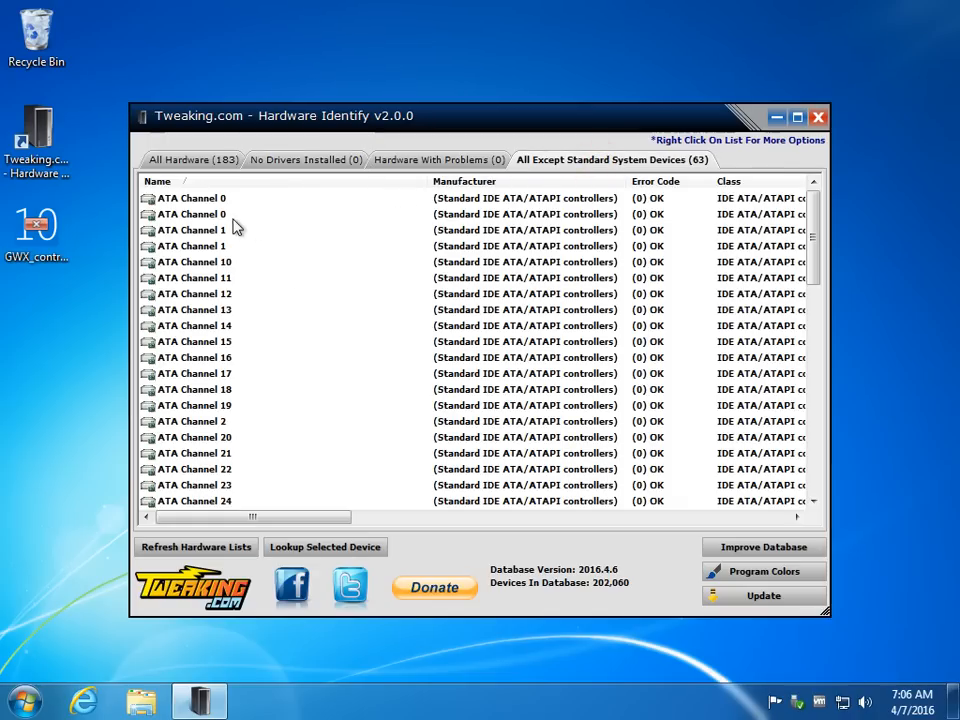
{"action": "right_click", "coordinate": [192, 214]}
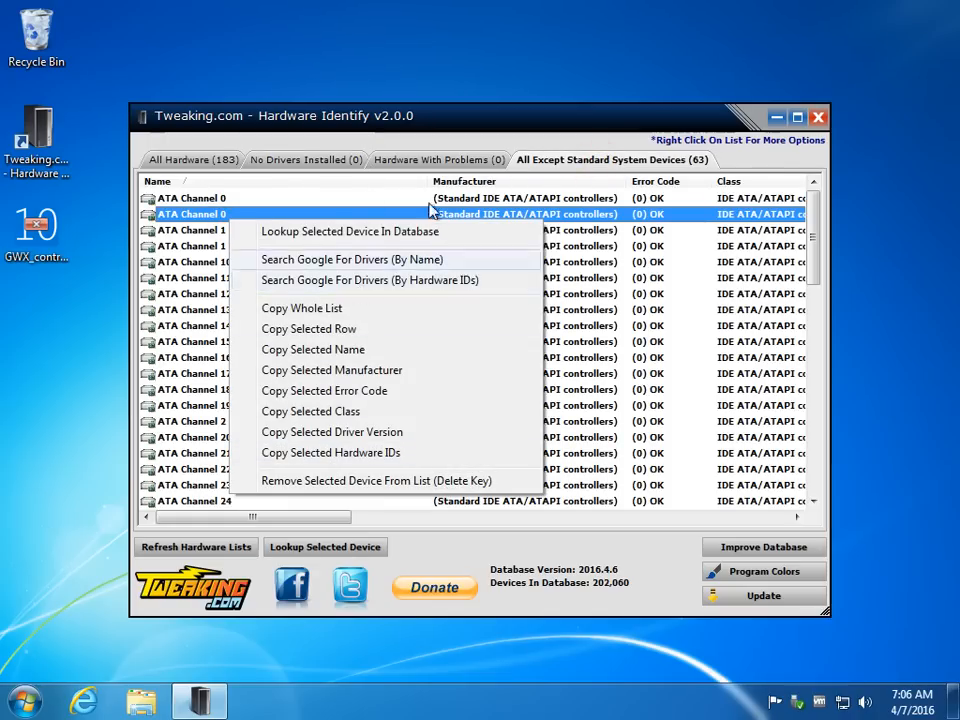
Check the empty Hardware With Problems list, then return to the 63-device list
{"action": "left_click", "coordinate": [436, 160]}
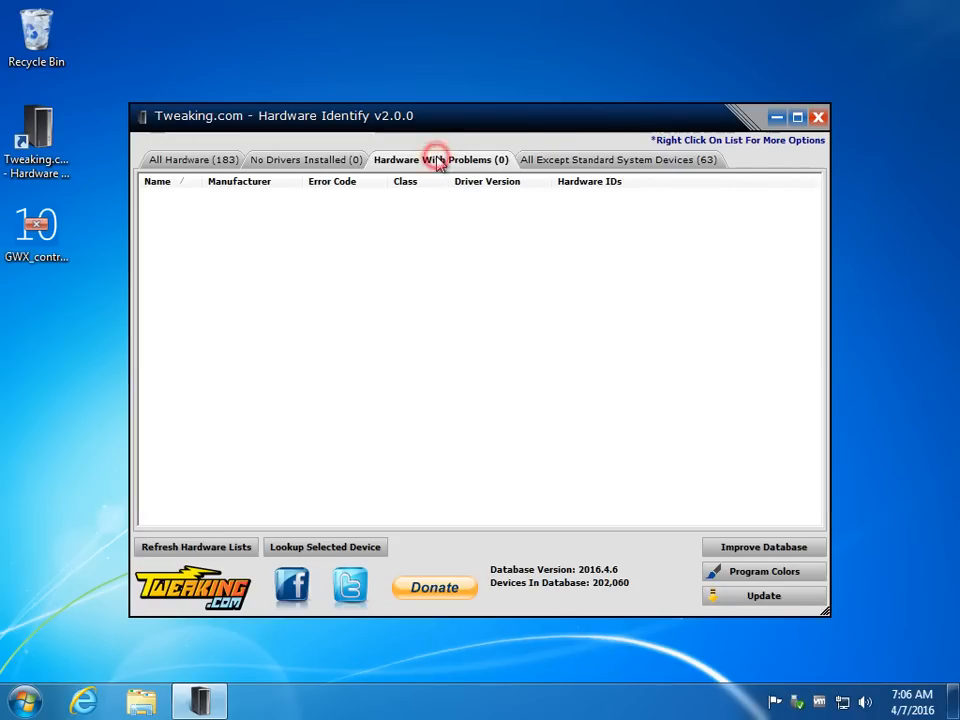
{"action": "mouse_move", "coordinate": [438, 160]}
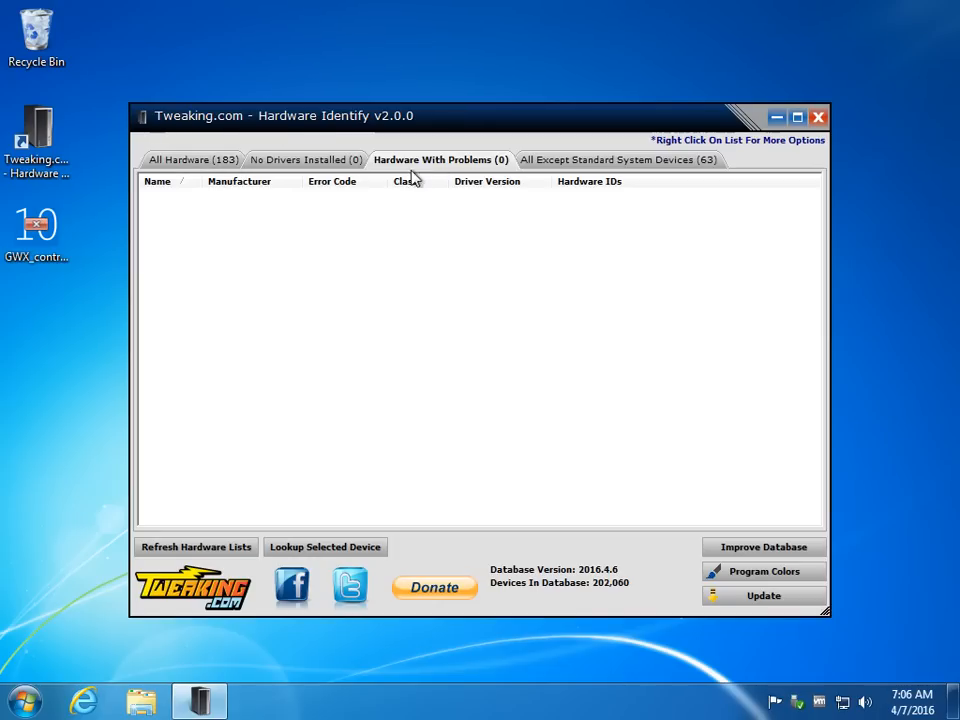
{"action": "left_click", "coordinate": [628, 160]}
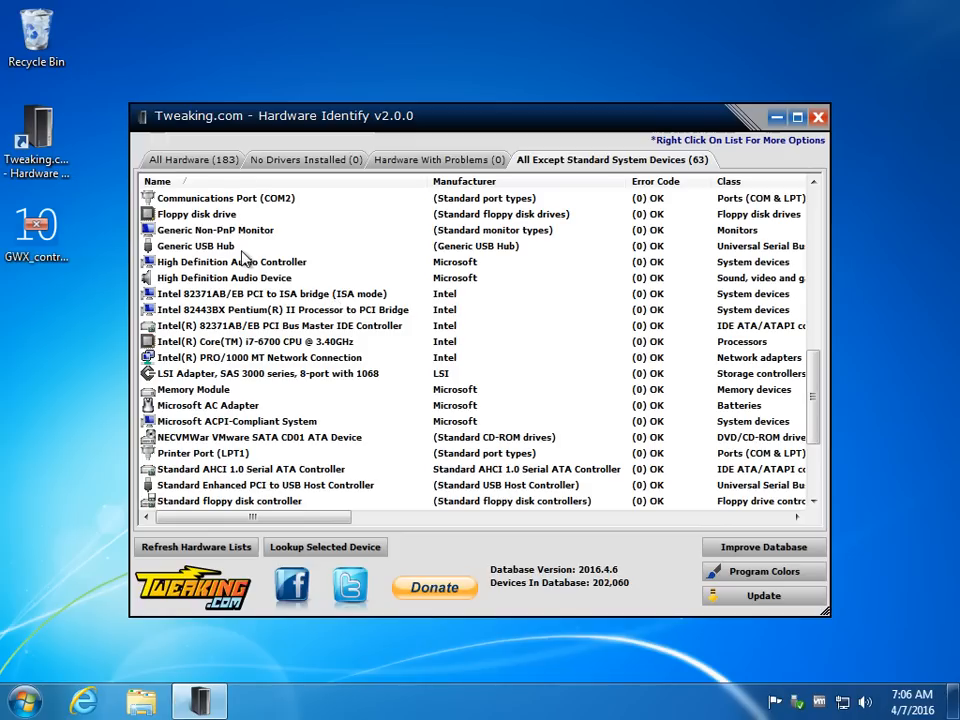
{"action": "mouse_move", "coordinate": [316, 370]}
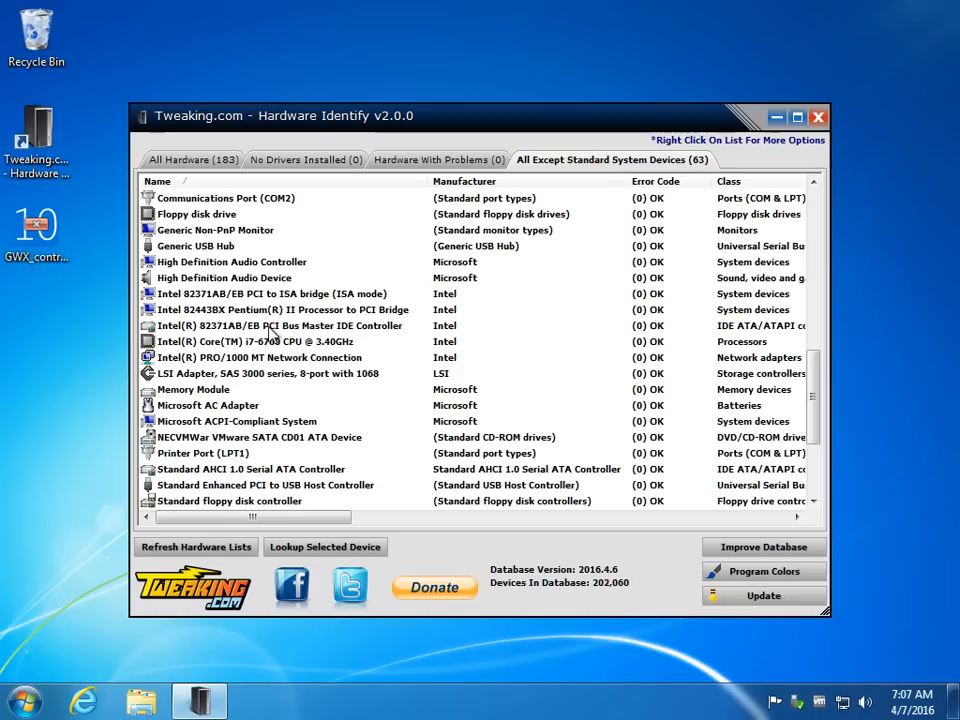
{"action": "mouse_move", "coordinate": [448, 230]}
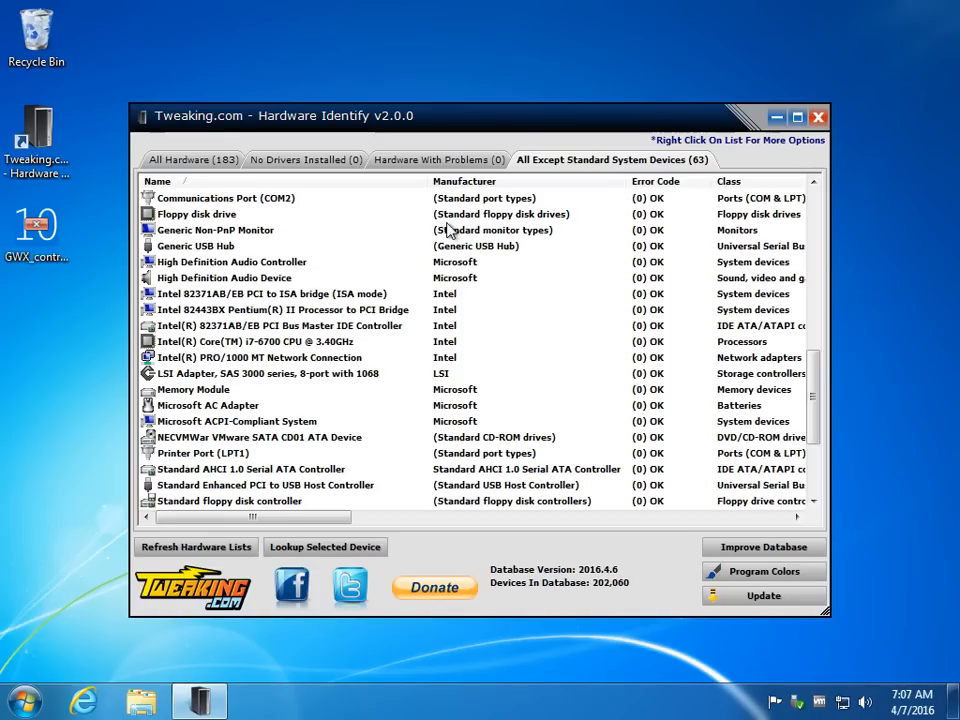
{"action": "mouse_move", "coordinate": [548, 370]}
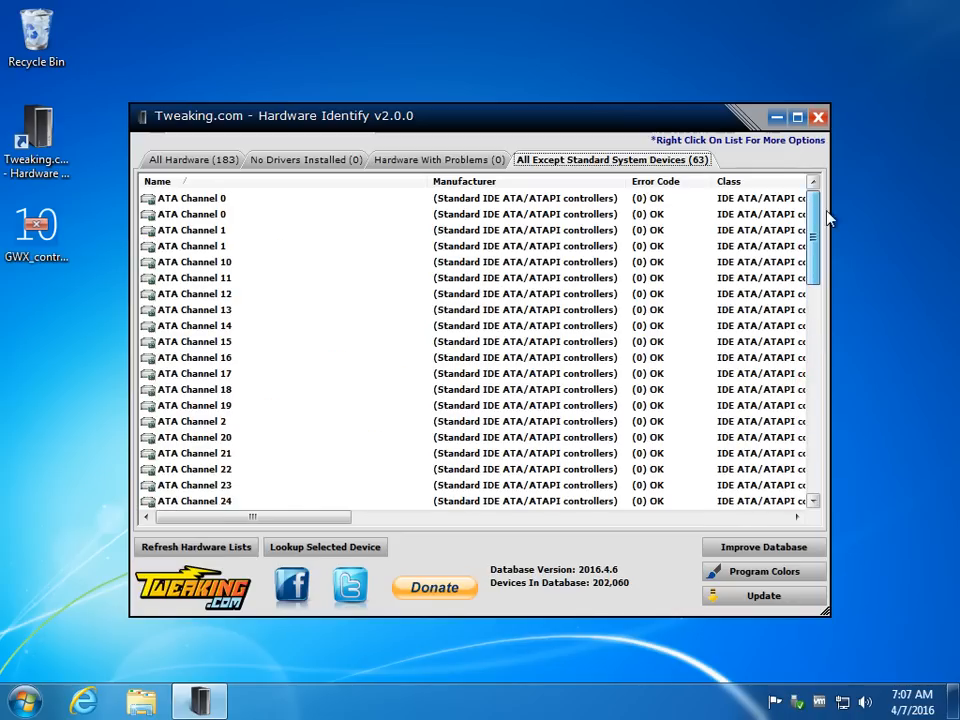
Scroll the 63-device list down to its final VMware entries
{"action": "scroll", "scroll_direction": "down", "scroll_amount": 3}
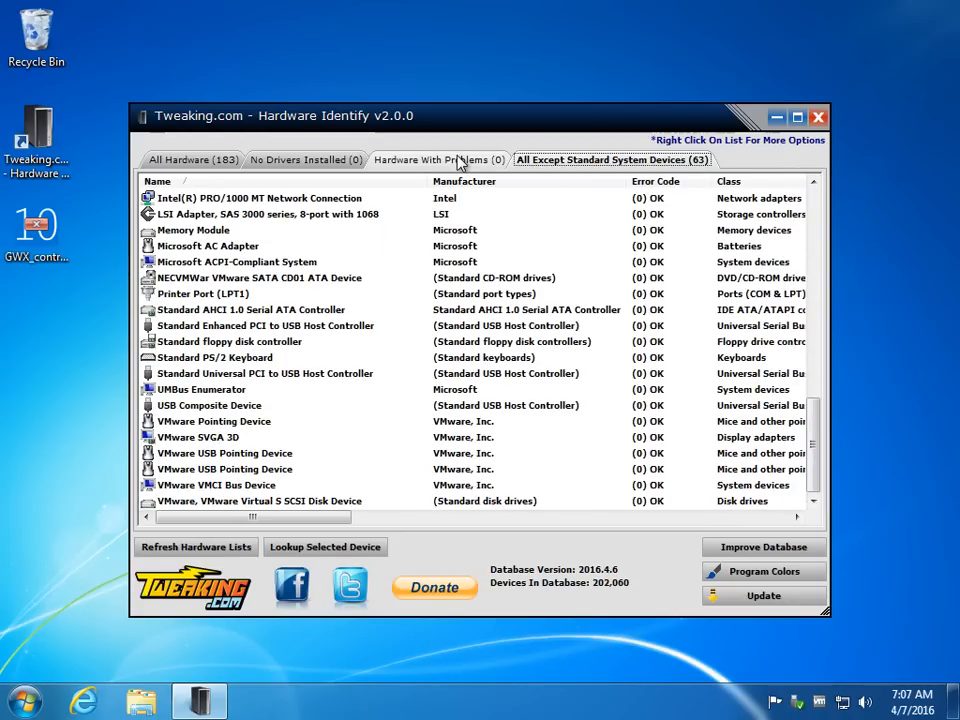
Recheck the empty Hardware With Problems and No Drivers Installed lists, then return to the full 183-device All Hardware list
{"action": "left_click", "coordinate": [440, 160]}
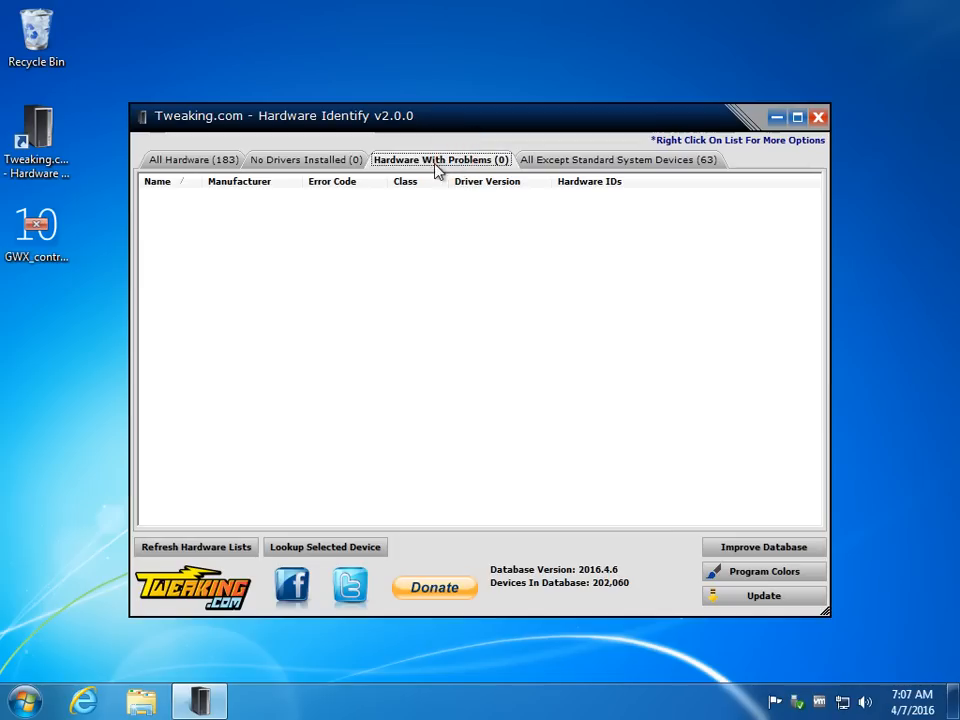
{"action": "mouse_move", "coordinate": [260, 374]}
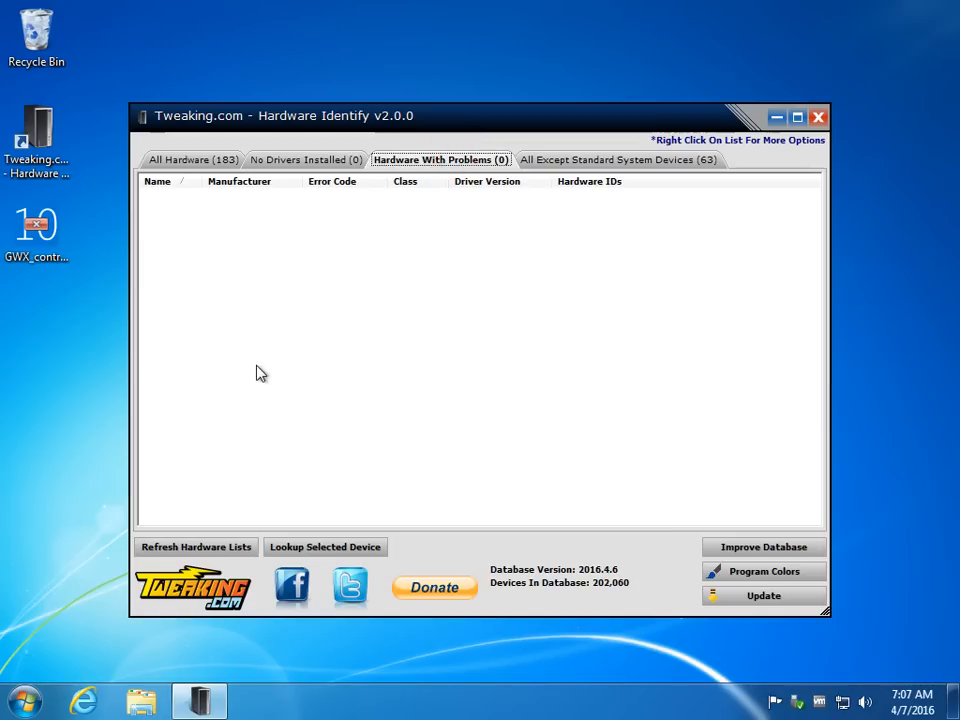
{"action": "left_click", "coordinate": [304, 160]}
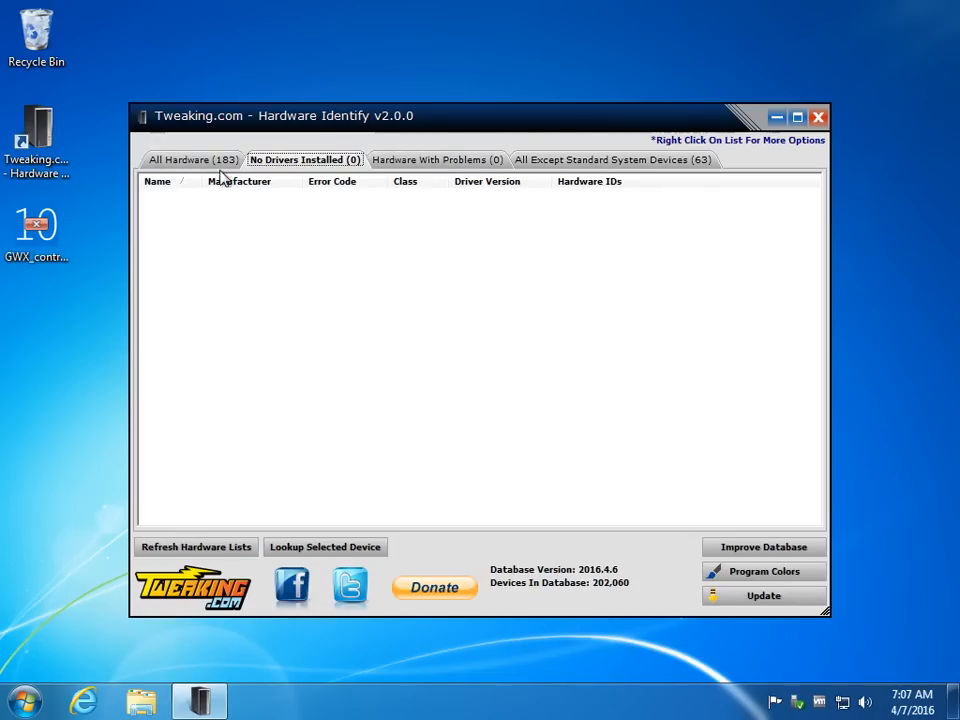
{"action": "left_click", "coordinate": [186, 160]}
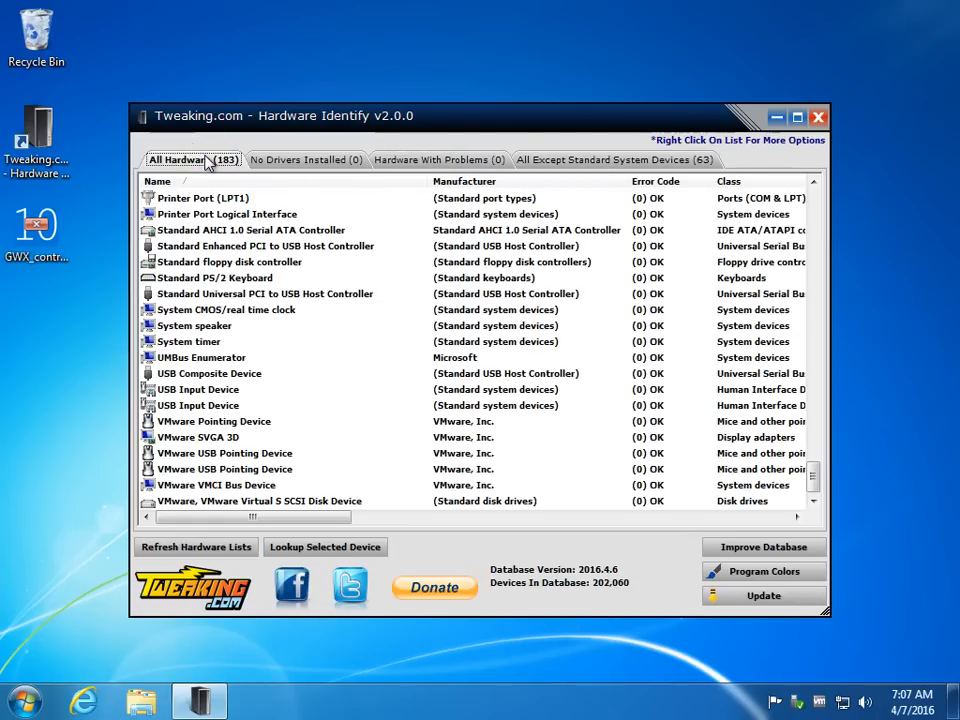
{"action": "mouse_move", "coordinate": [562, 180]}
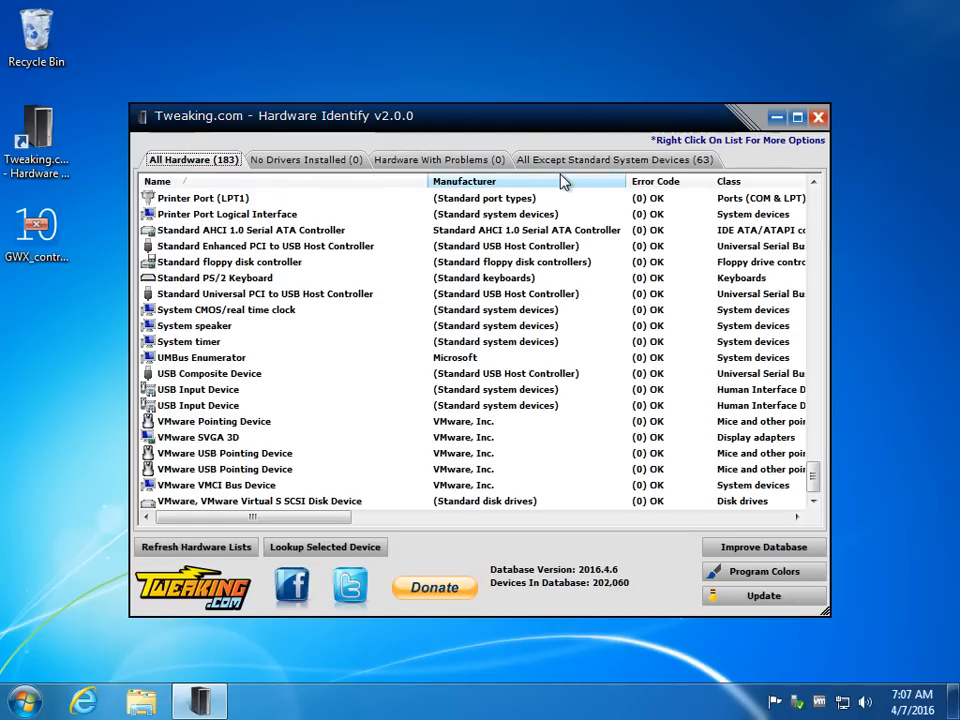